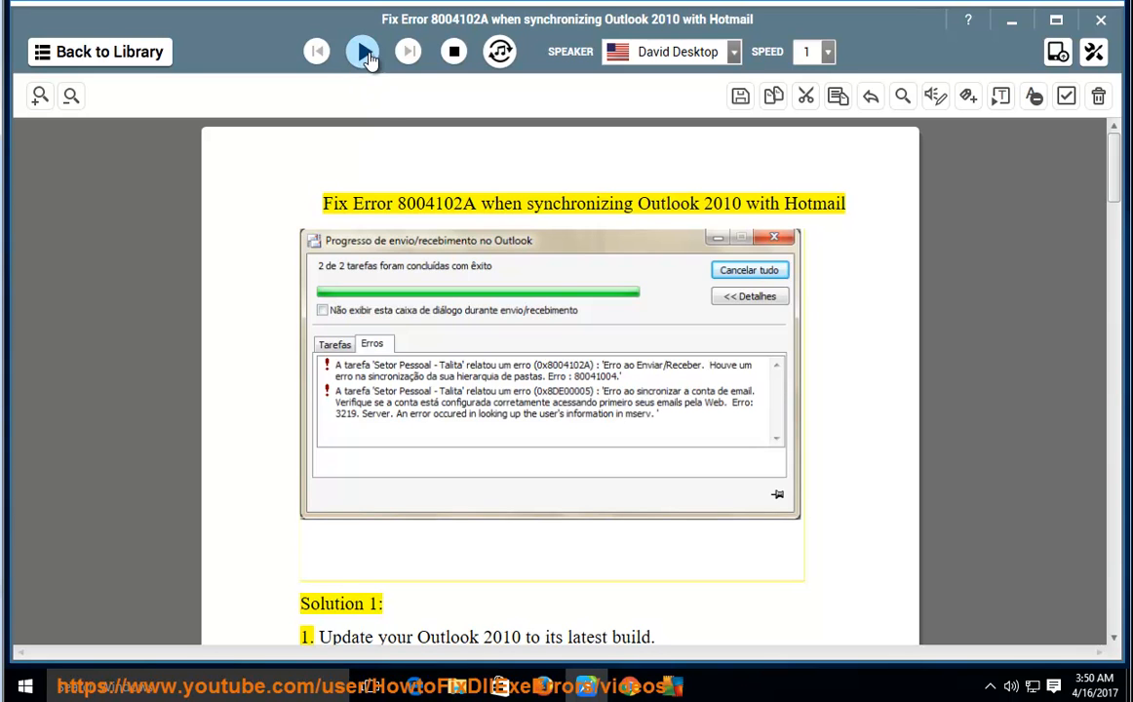
Step: Start narration at the document title and follow it through Solution 1 to the Microsoft Update advice
{"action": "left_click", "coordinate": [360, 50]}
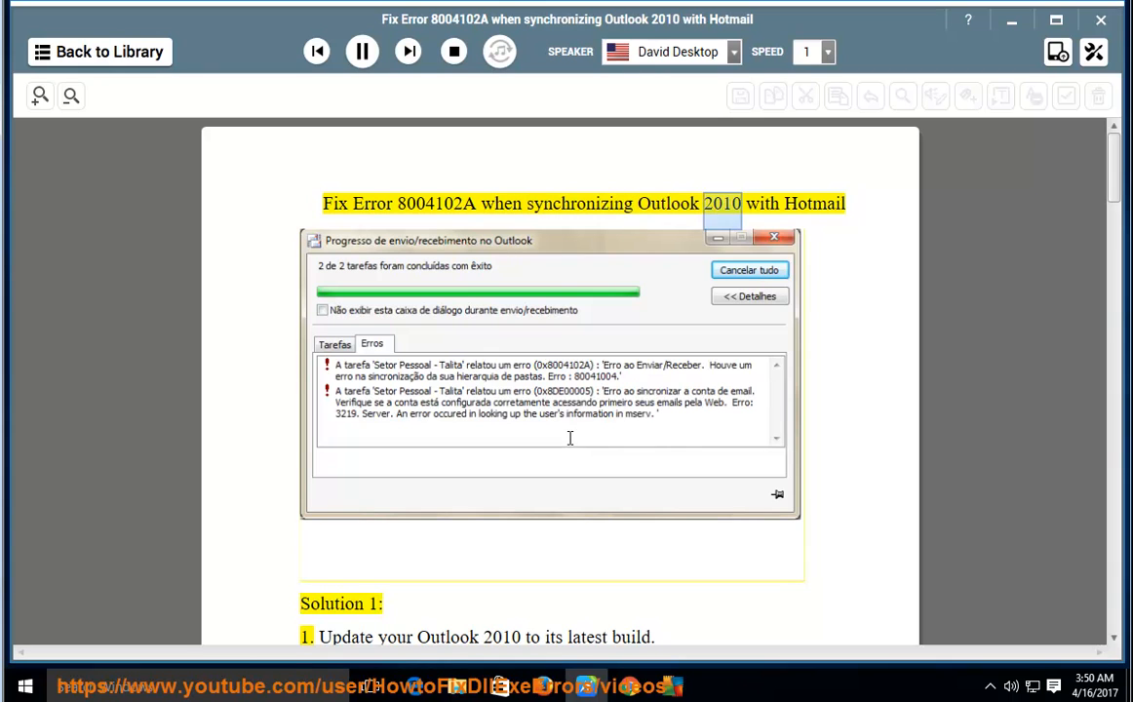
{"action": "scroll", "scroll_direction": "down", "scroll_amount": 3}
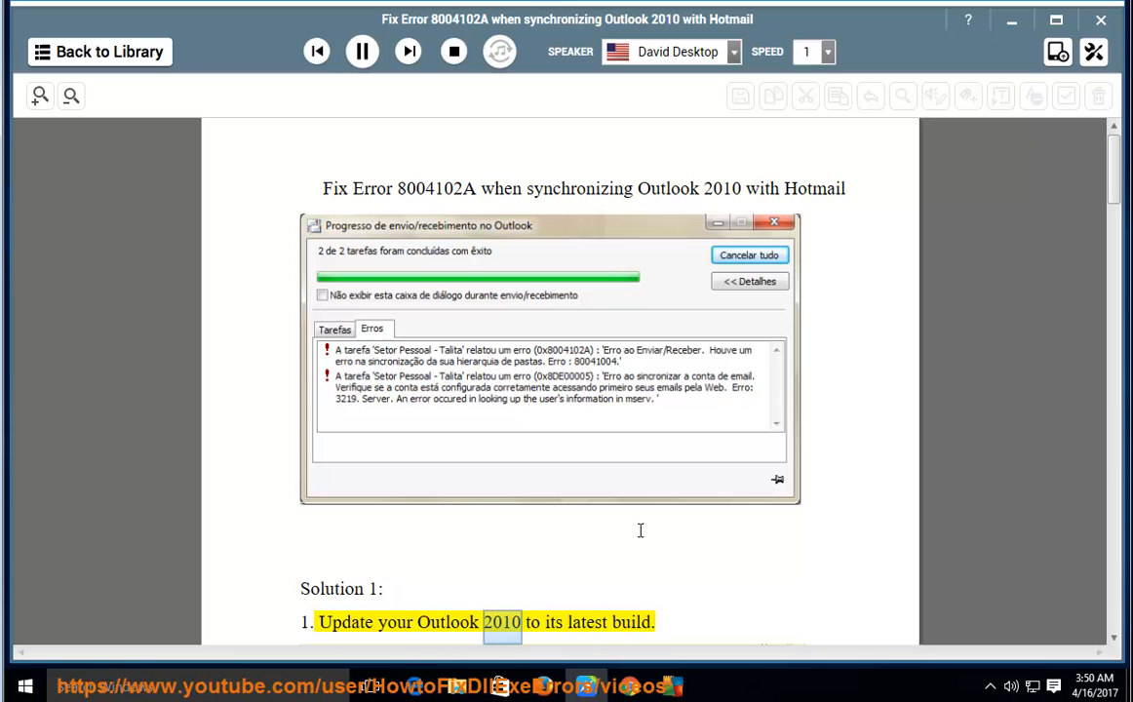
{"action": "scroll", "scroll_direction": "down", "scroll_amount": 3}
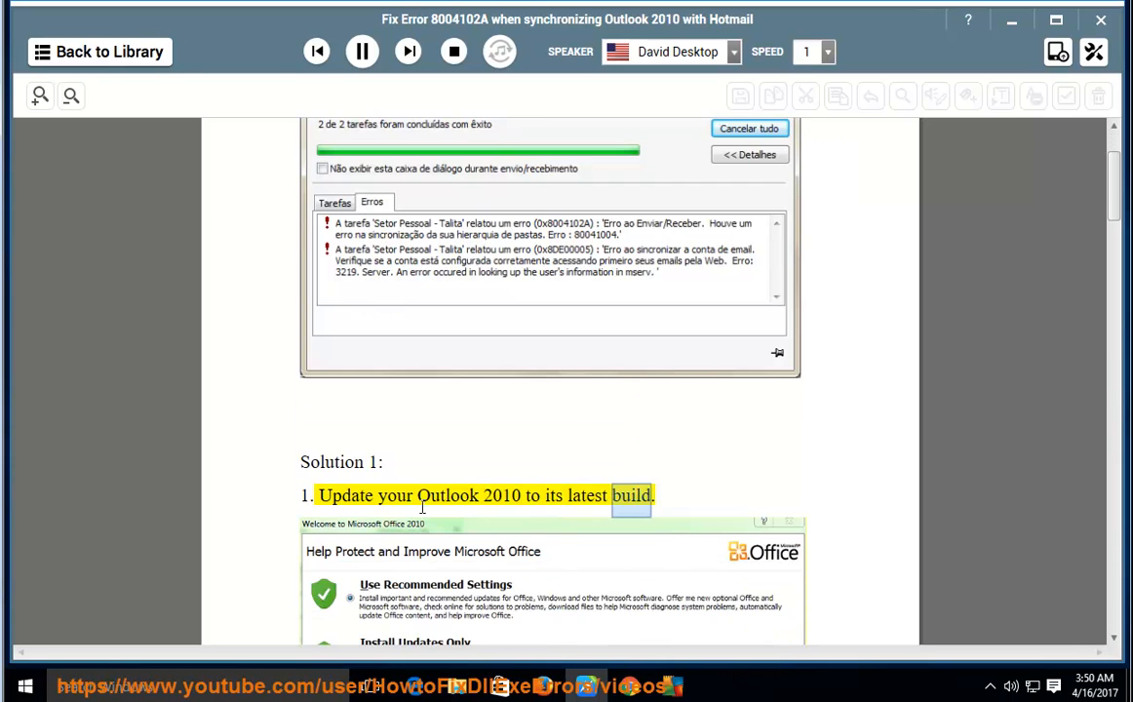
{"action": "scroll", "scroll_direction": "down", "scroll_amount": 3}
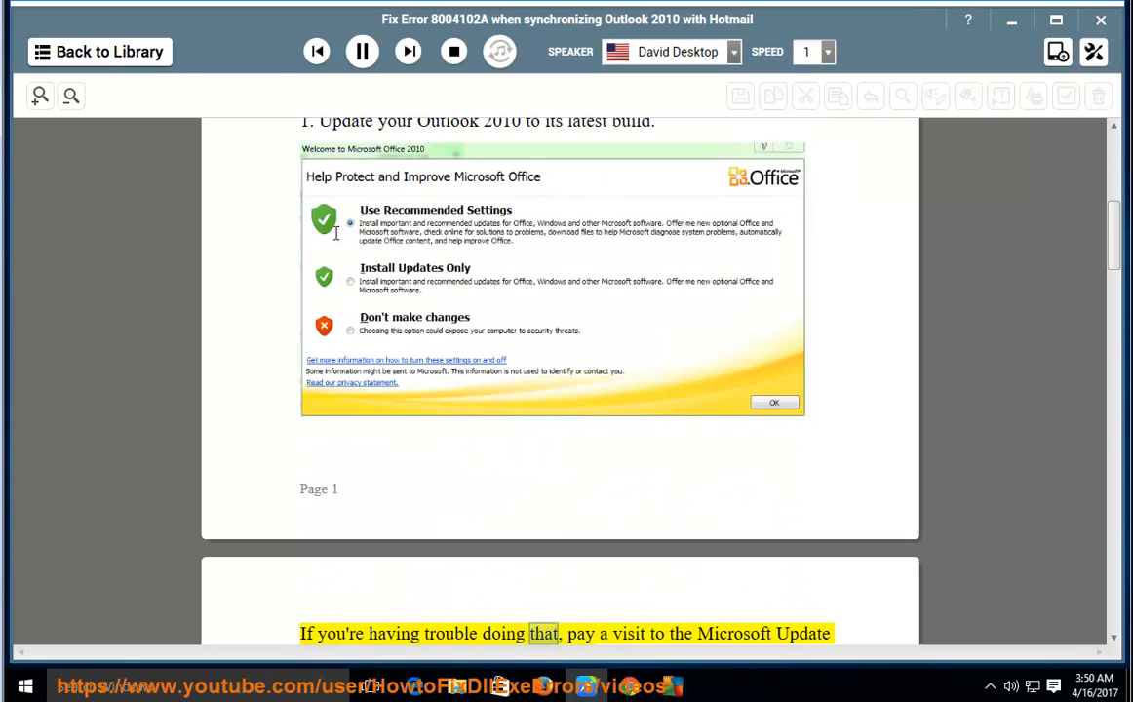
{"action": "scroll", "scroll_direction": "down", "scroll_amount": 3}
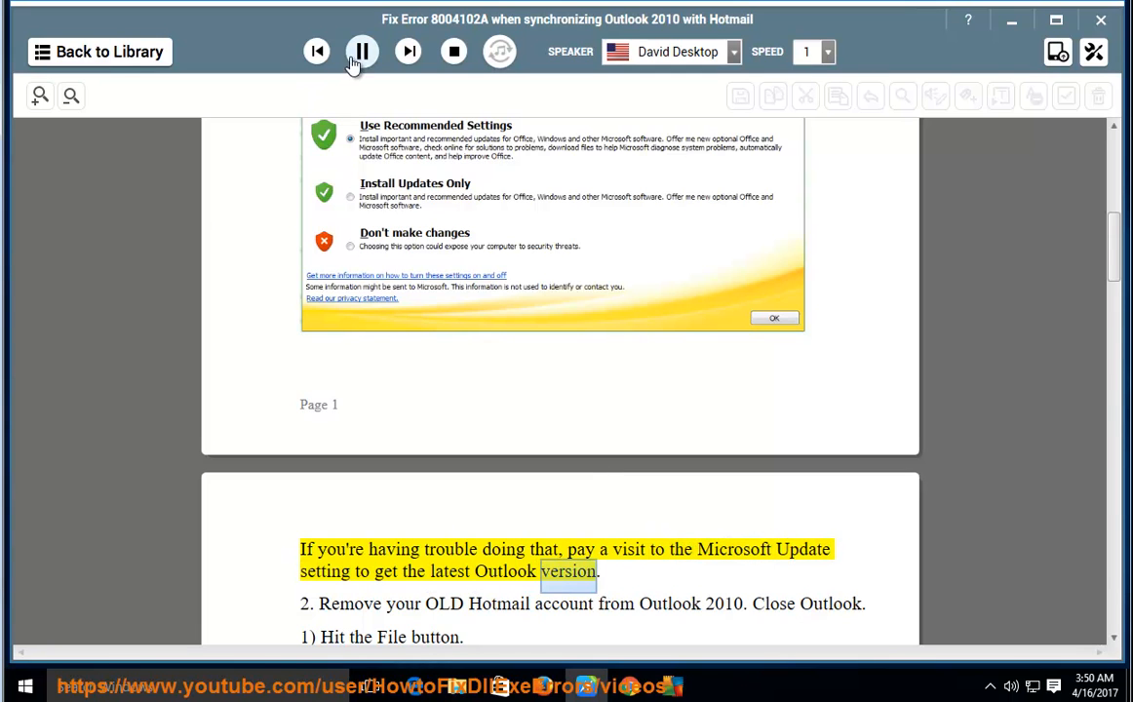
Step: Pause narration at the Microsoft Update sentence and browse Windows Settings to Update & security
{"action": "left_click", "coordinate": [15, 684]}
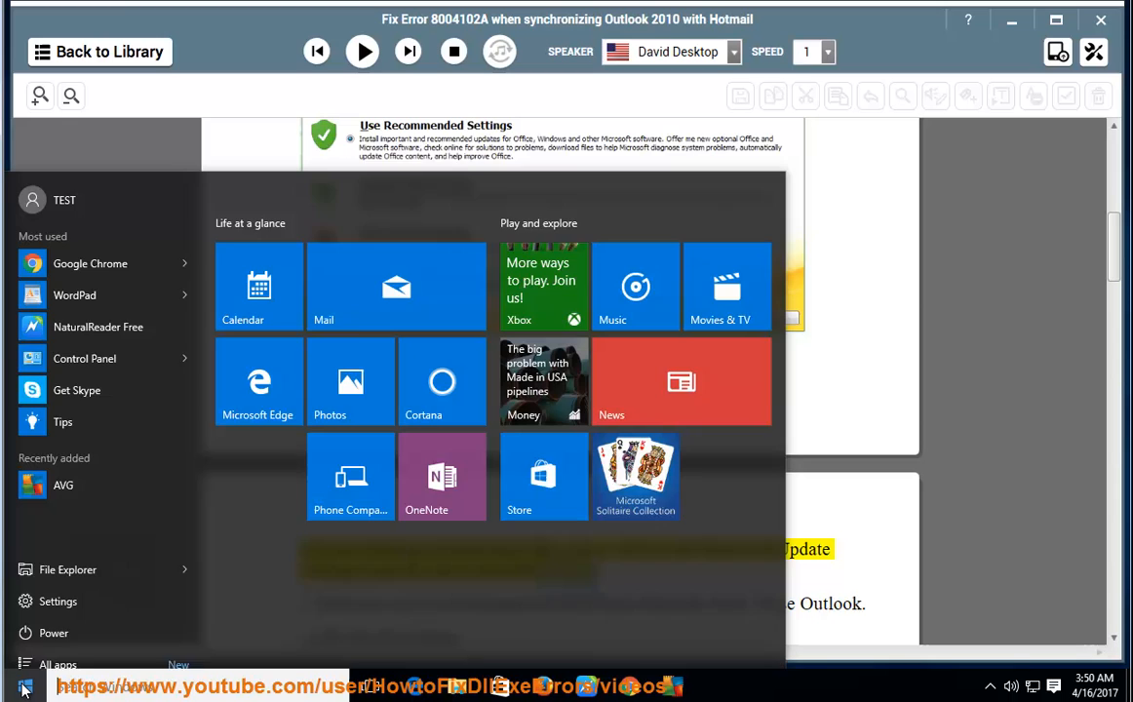
{"action": "left_click", "coordinate": [58, 600]}
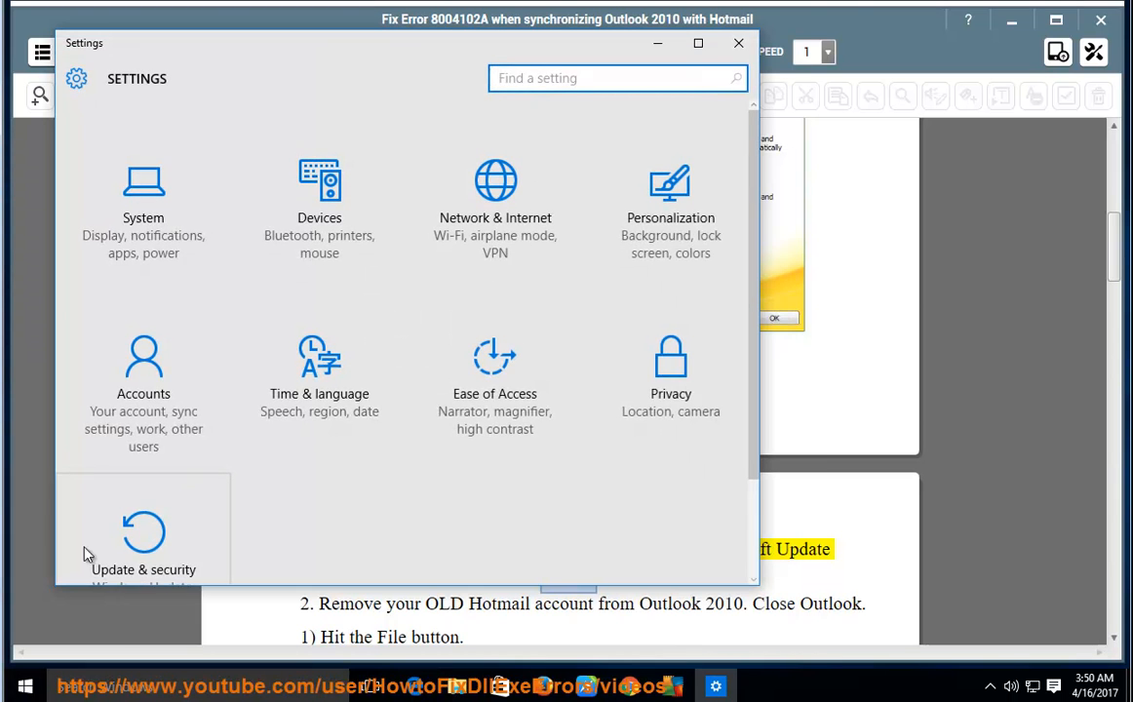
{"action": "left_click", "coordinate": [144, 531]}
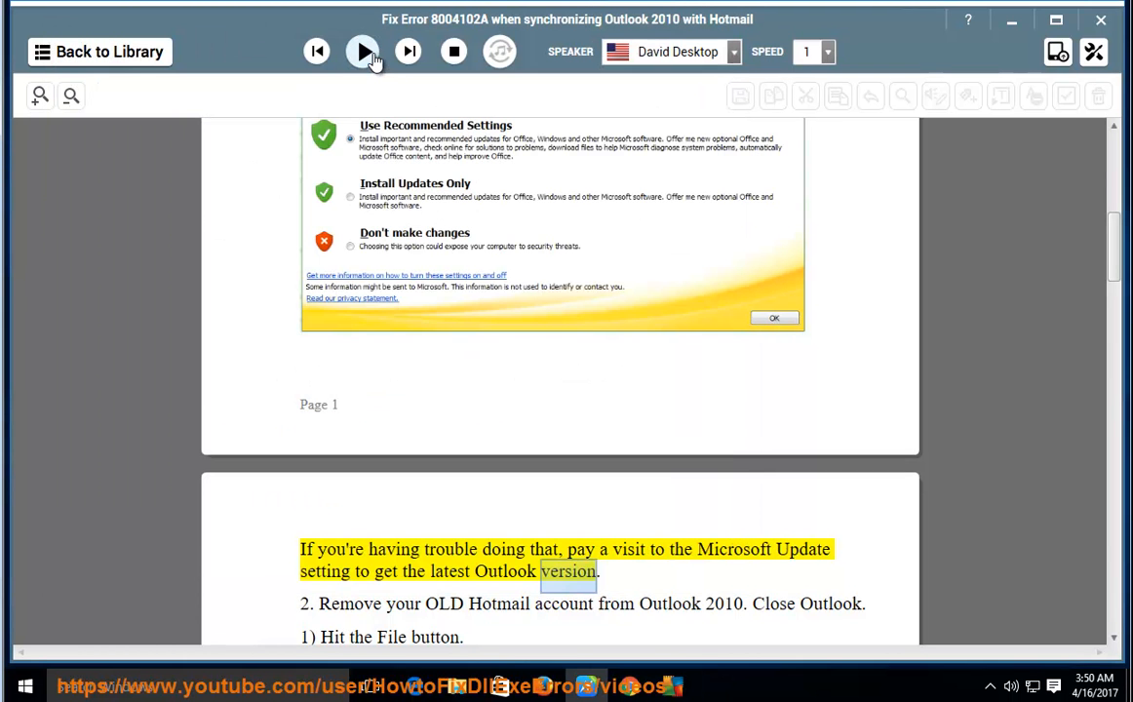
Step: Resume narration through steps 1) and 2) on closing Outlook and removing the account, up to step 4
{"action": "left_click", "coordinate": [361, 51]}
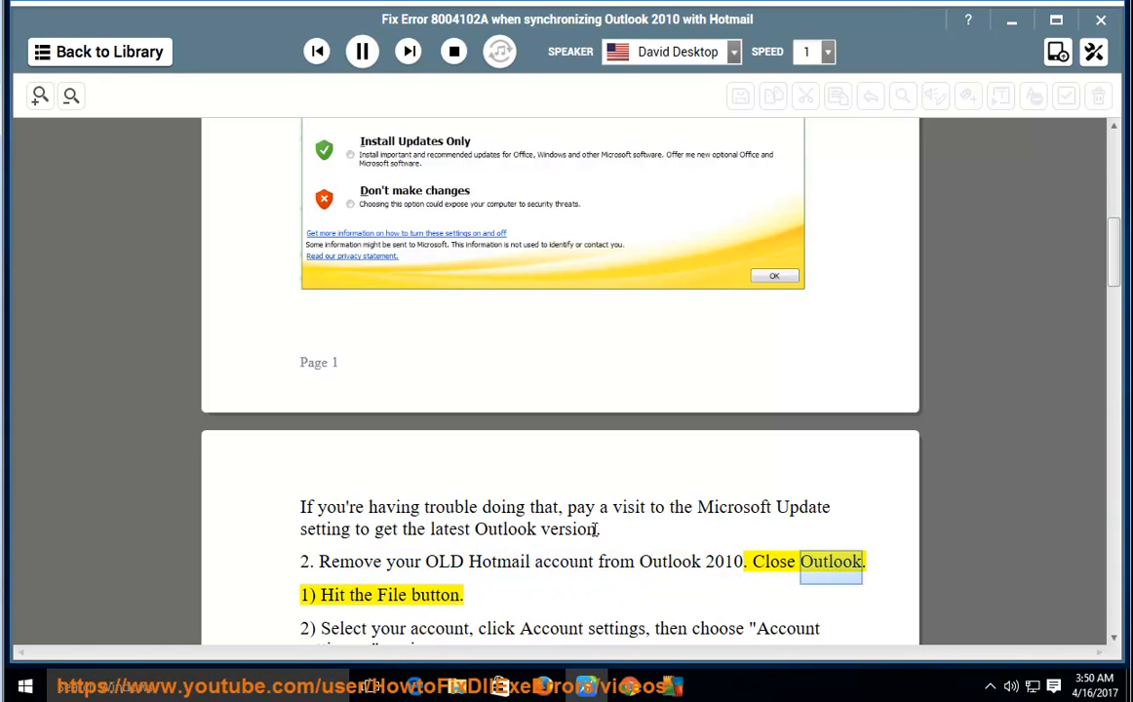
{"action": "scroll", "scroll_direction": "down", "scroll_amount": 3}
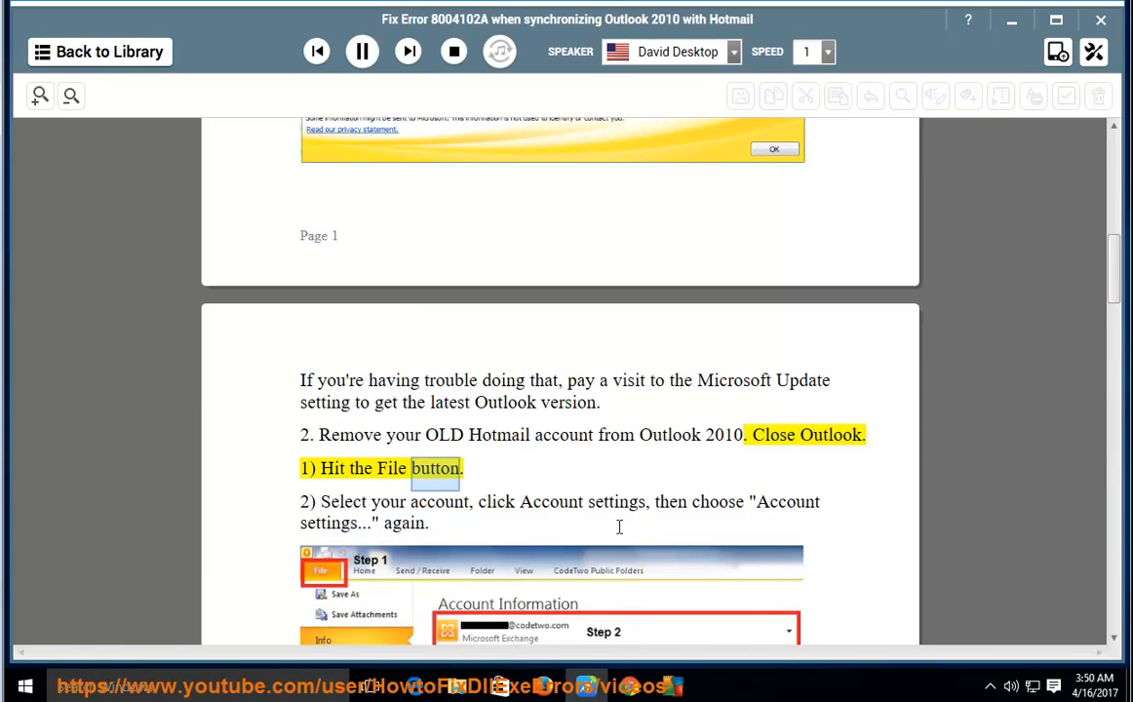
{"action": "scroll", "scroll_direction": "down", "scroll_amount": 3}
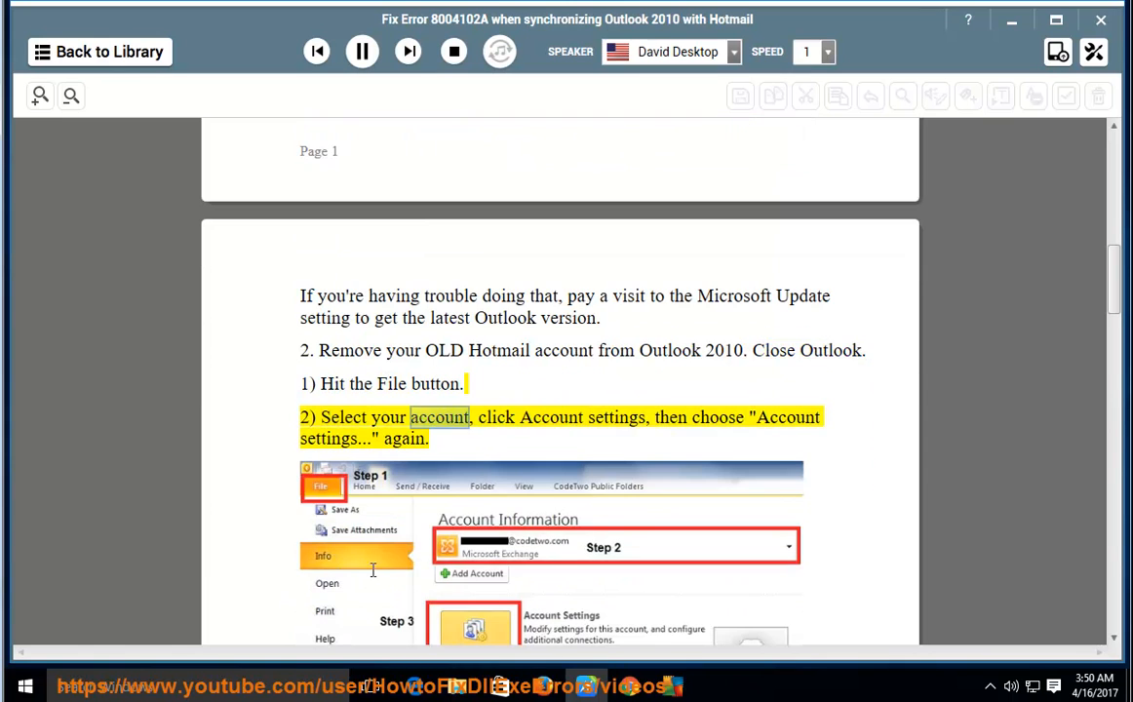
{"action": "double_click", "coordinate": [787, 417]}
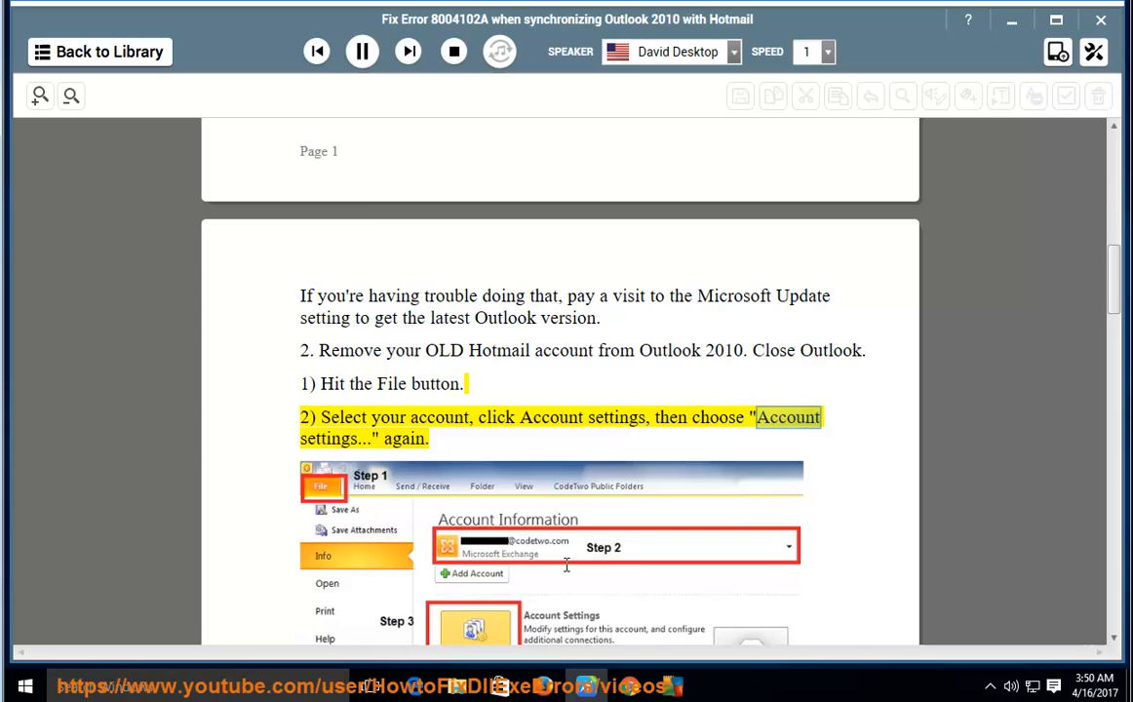
{"action": "scroll", "scroll_direction": "down", "scroll_amount": 3}
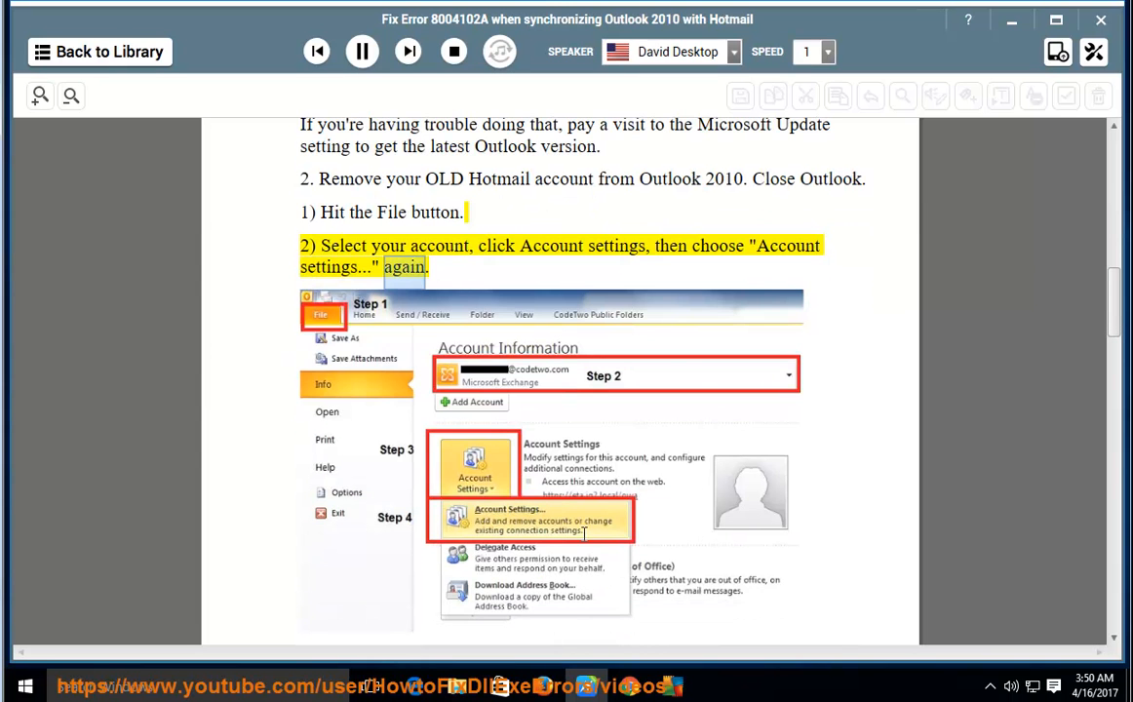
{"action": "scroll", "scroll_direction": "down", "scroll_amount": 3}
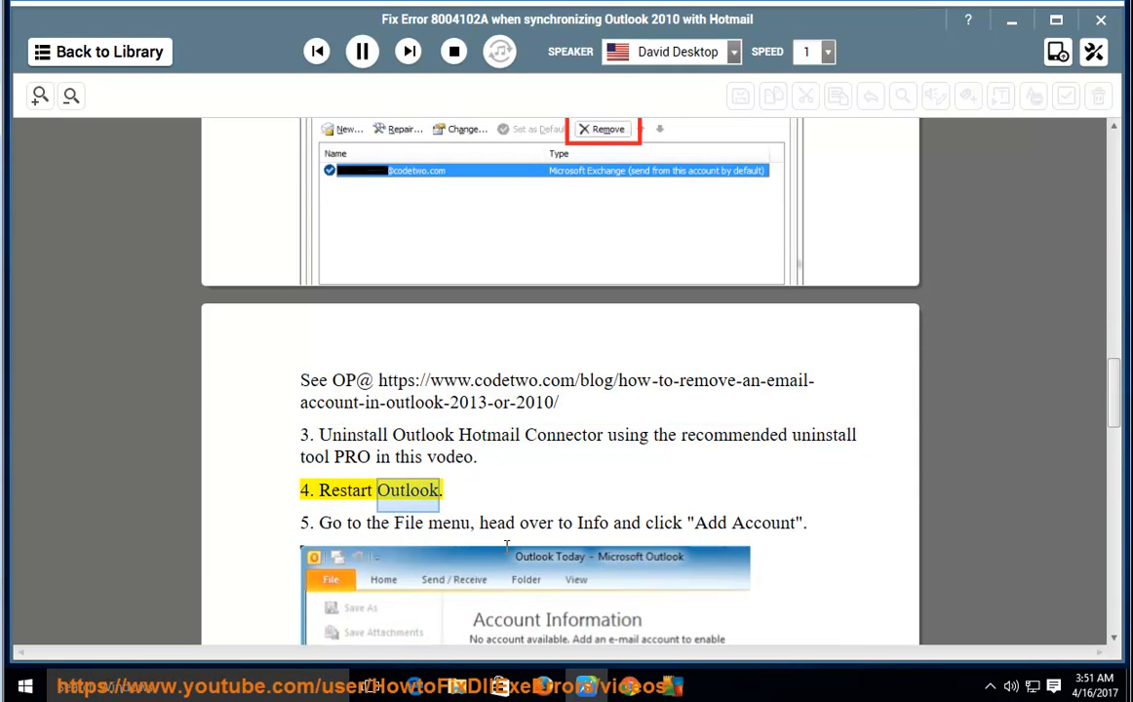
Step: Follow narration through steps 5, 6 and 7 on the Add New Account form and E-mail Account details
{"action": "scroll", "scroll_direction": "down", "scroll_amount": 3}
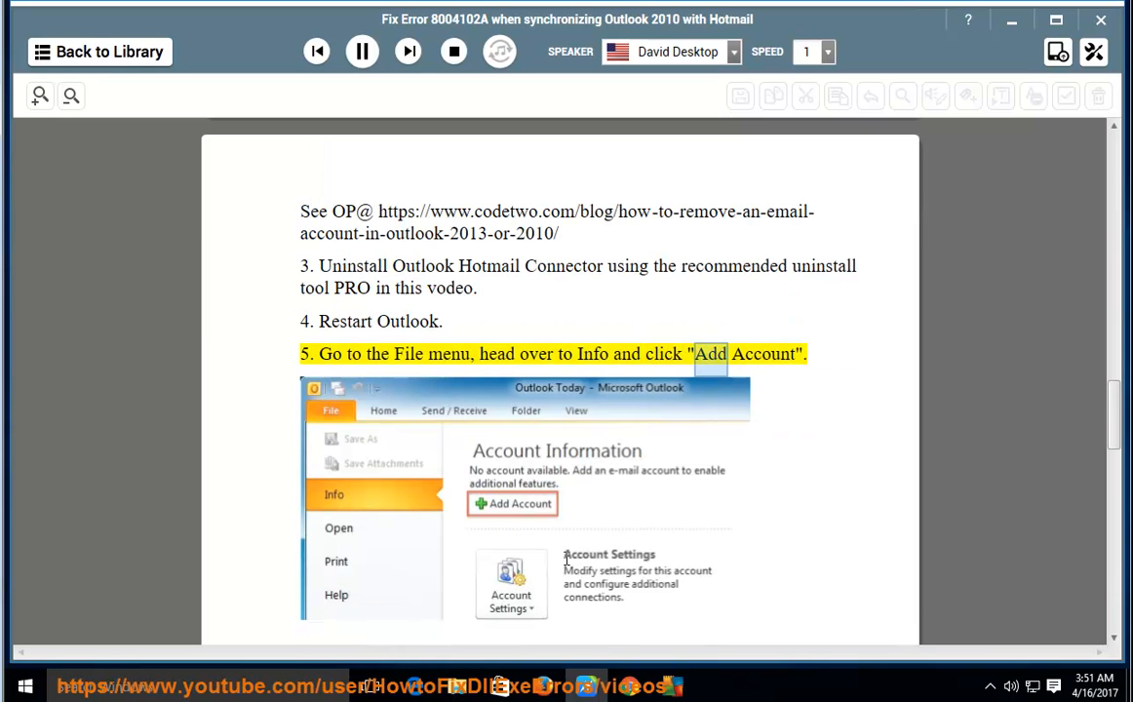
{"action": "scroll", "scroll_direction": "down", "scroll_amount": 3}
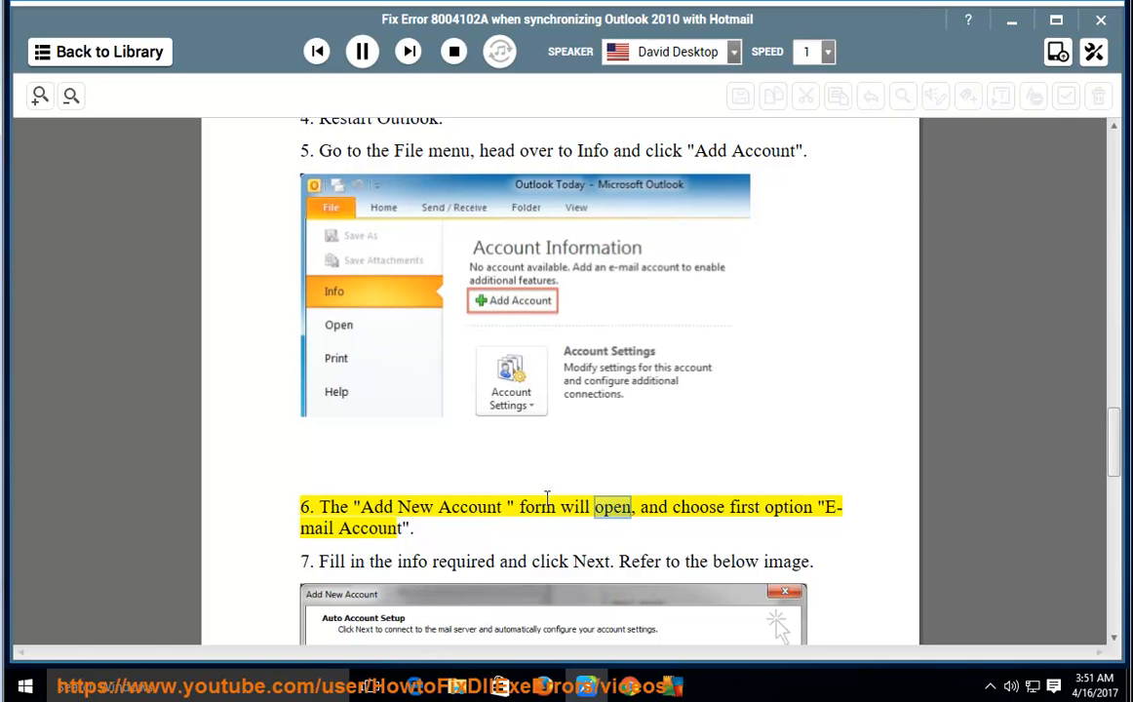
{"action": "scroll", "scroll_direction": "down", "scroll_amount": 3}
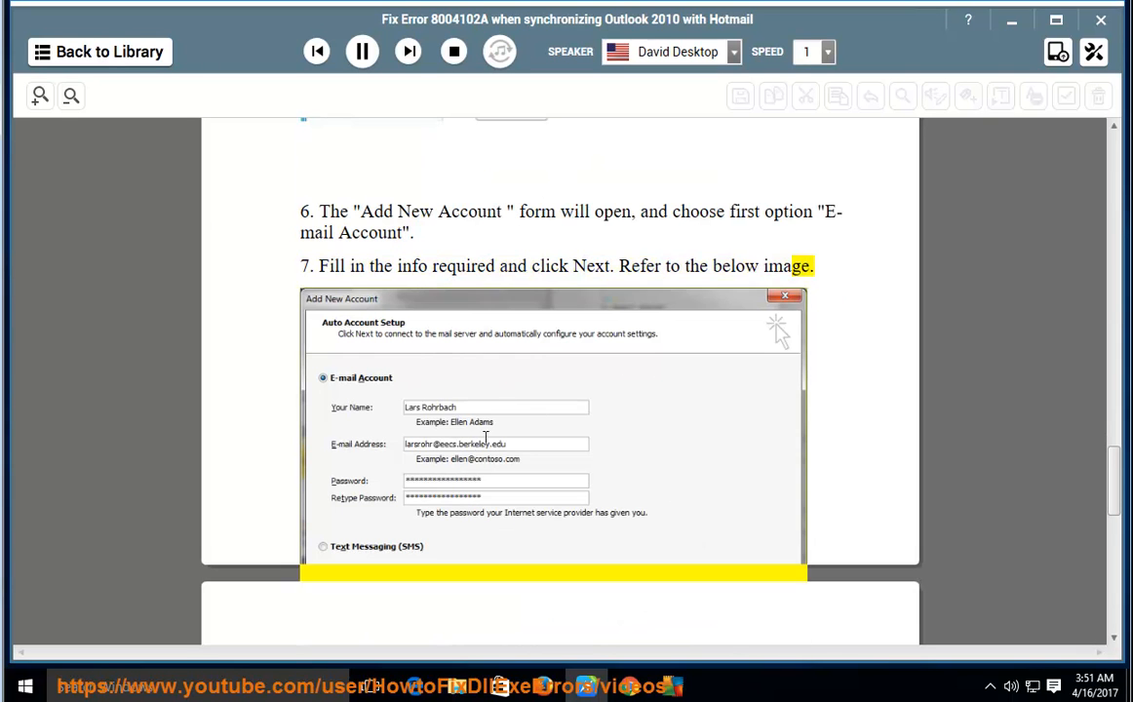
Step: Follow narration past the password re-entry note into step 8, Test Account Settings
{"action": "scroll", "scroll_direction": "down", "scroll_amount": 3}
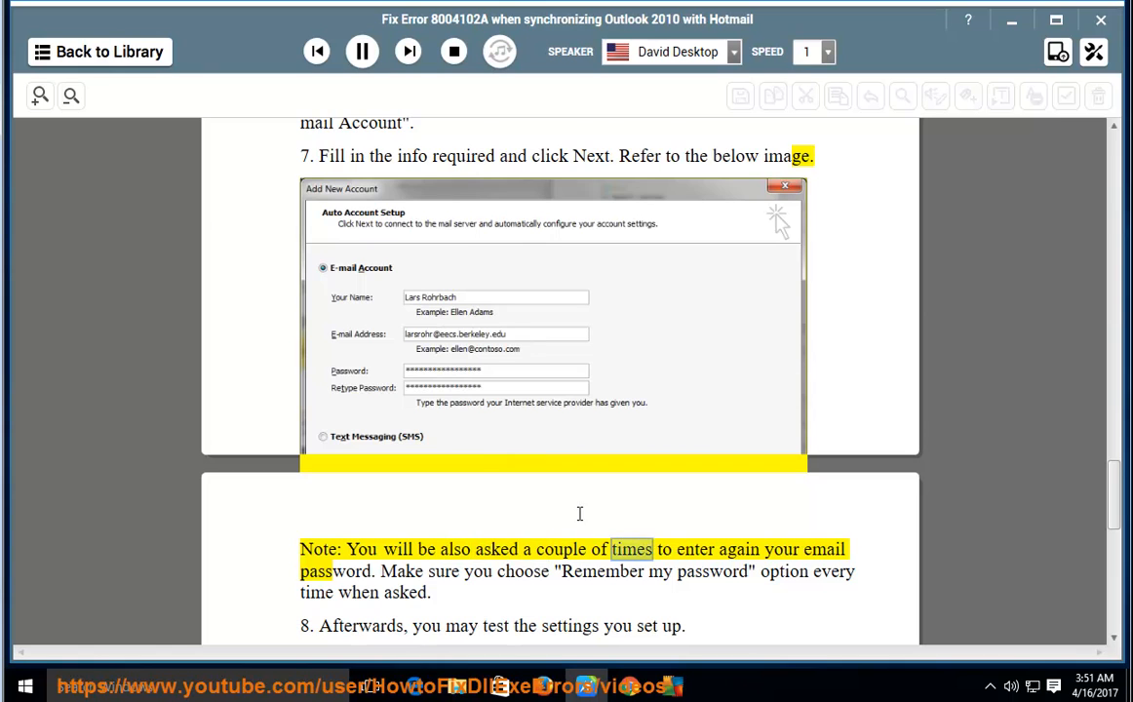
{"action": "scroll", "scroll_direction": "down", "scroll_amount": 3}
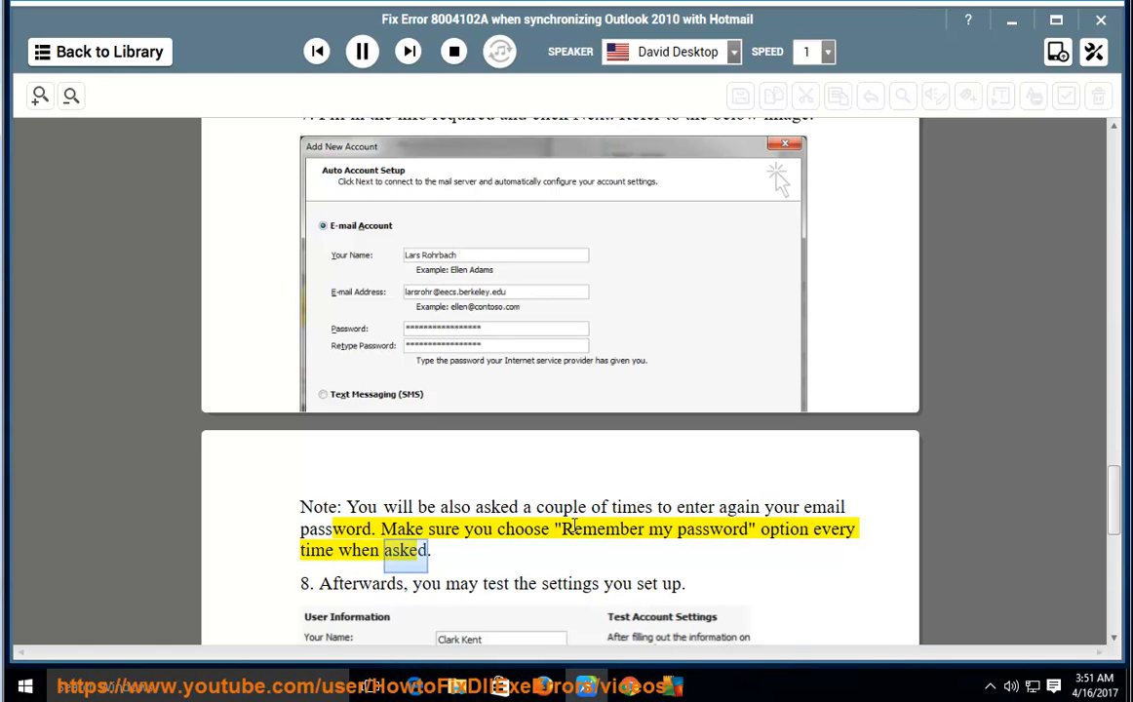
{"action": "scroll", "scroll_direction": "down", "scroll_amount": 3}
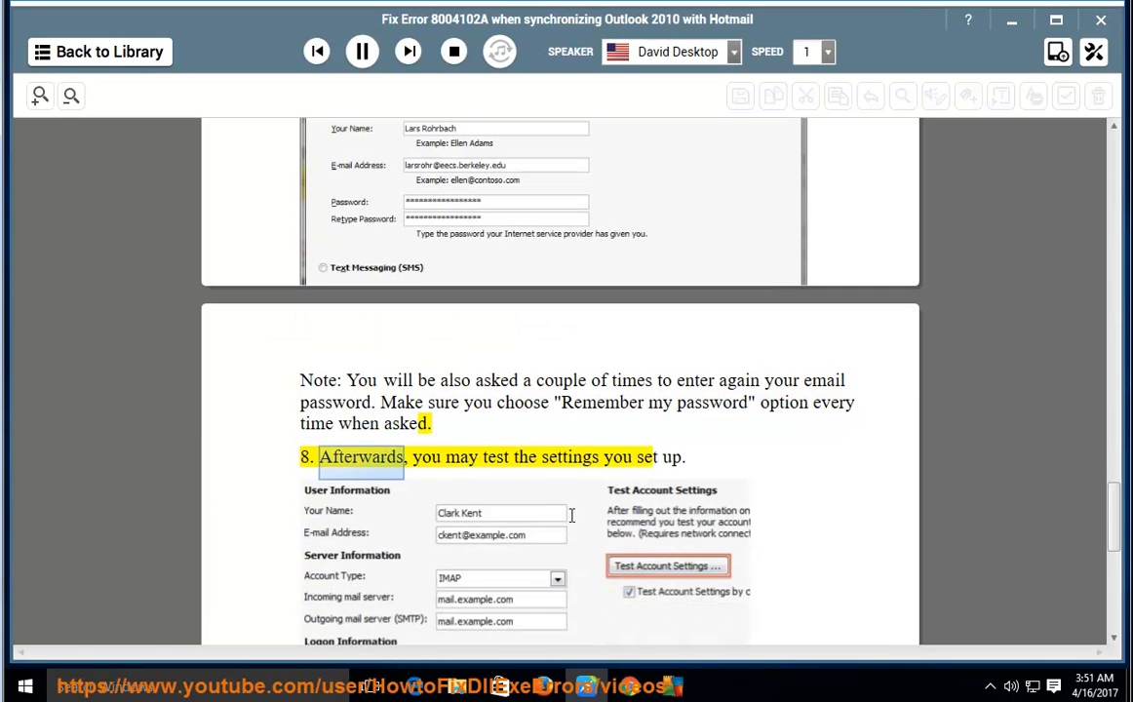